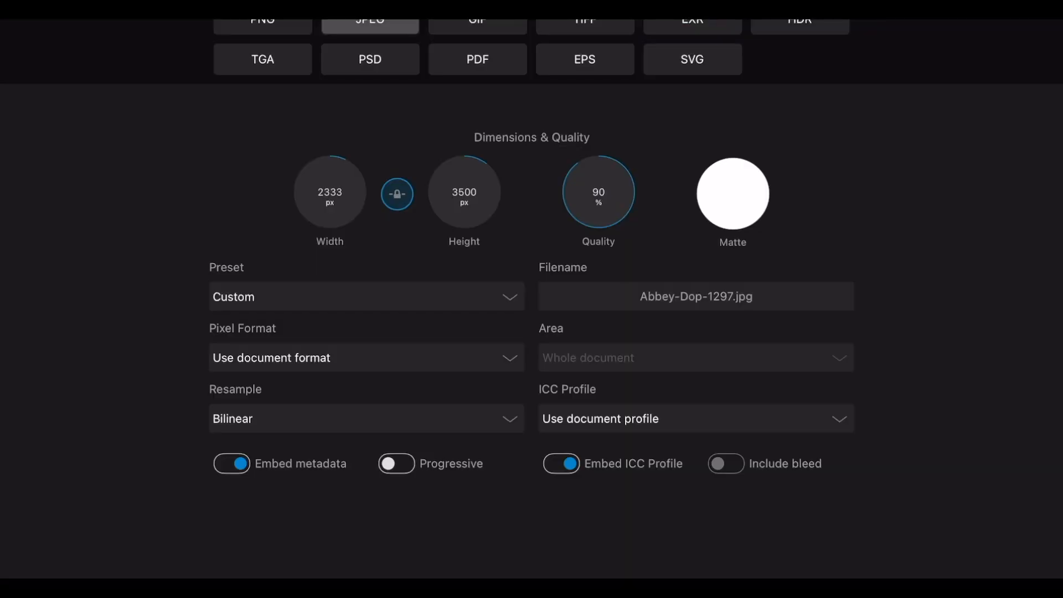
- Enter smaller JPEG export dimensions such as 720 × 1080 px on the keypad, then close Export
{"action": "left_click", "coordinate": [464, 193]}
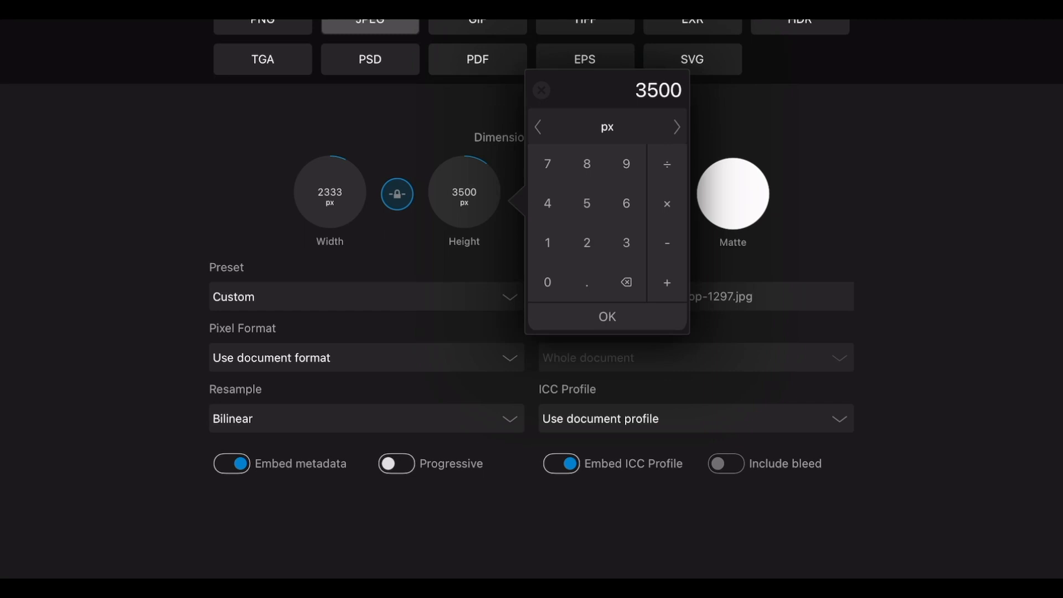
{"action": "left_click", "coordinate": [607, 317]}
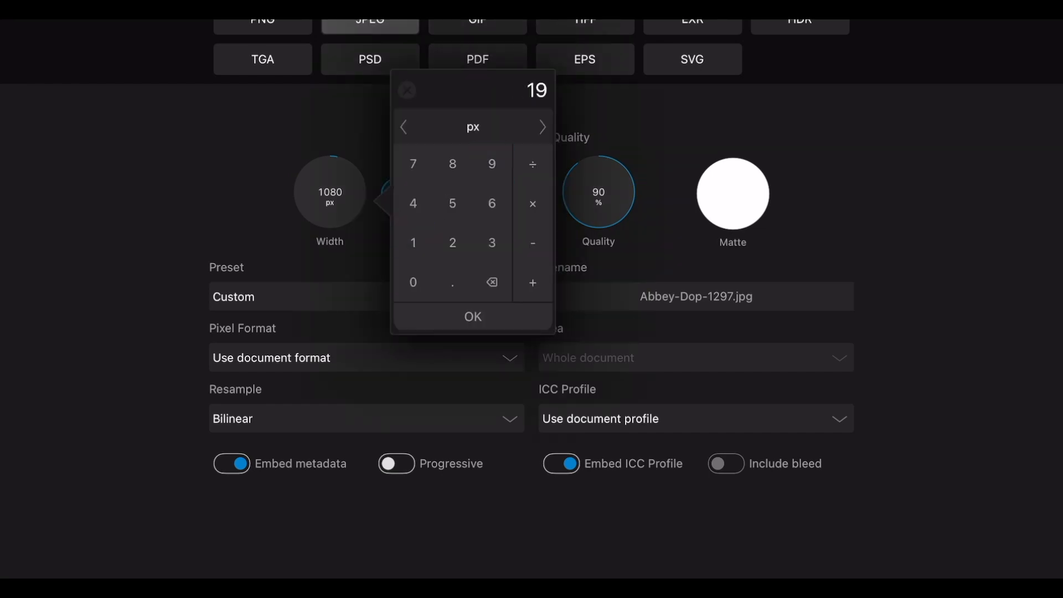
{"action": "left_click", "coordinate": [472, 316]}
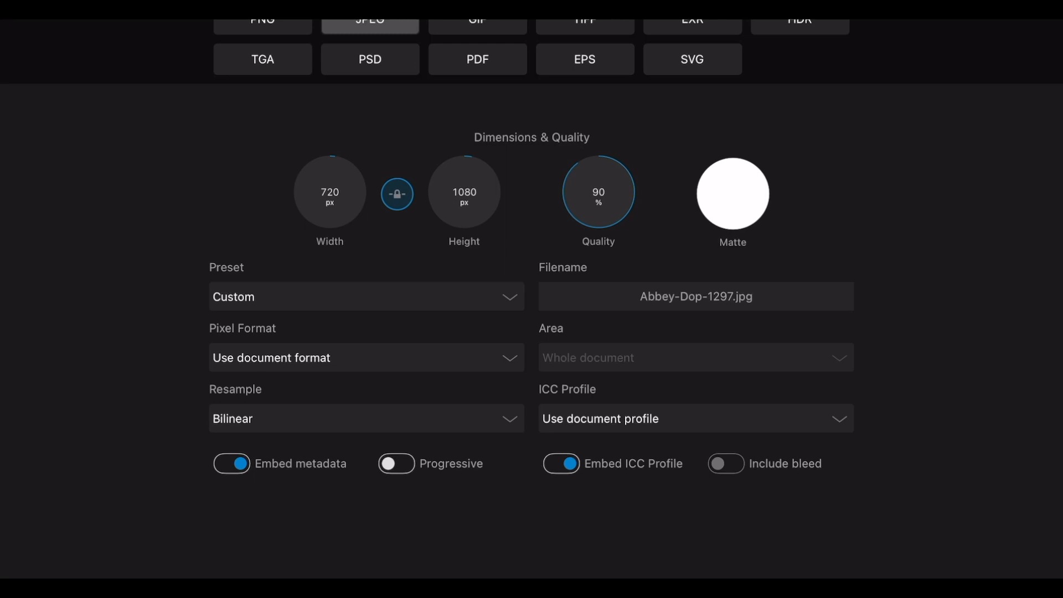
{"action": "left_click", "coordinate": [464, 192]}
{"action": "type", "text": "2000"}
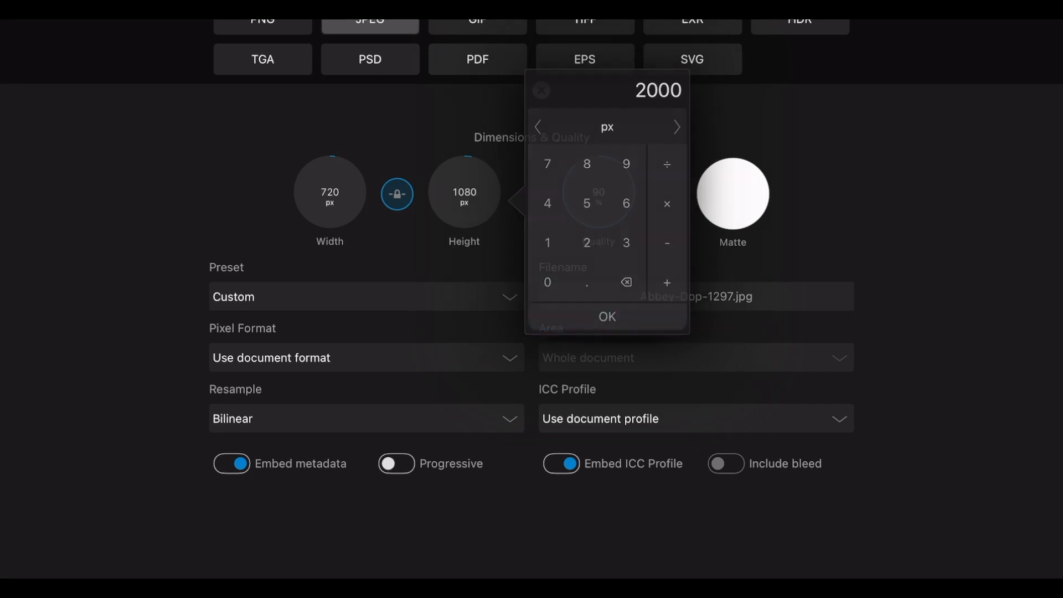
{"action": "left_click", "coordinate": [607, 316]}
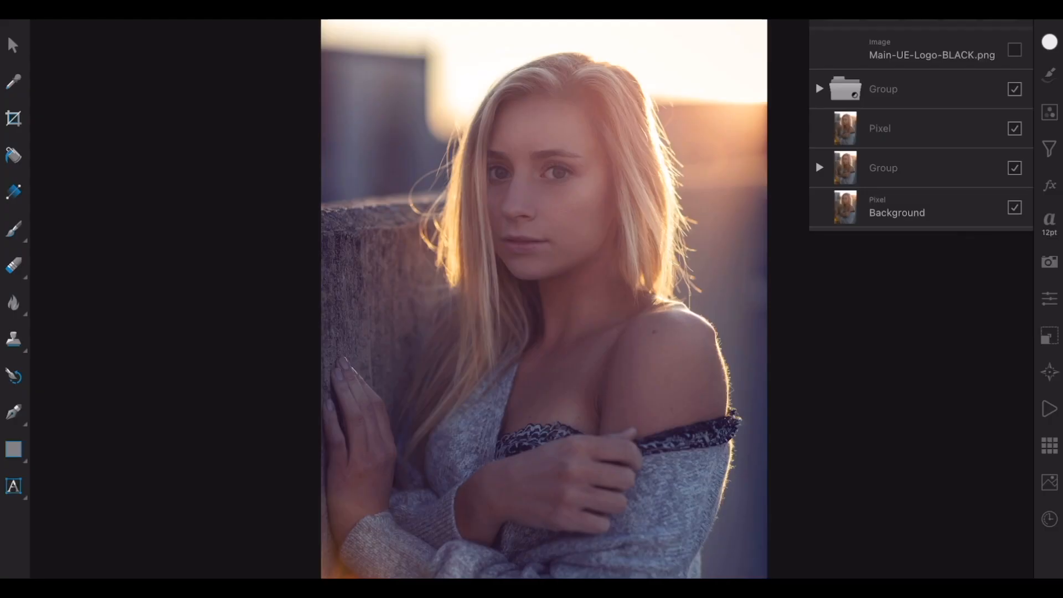
- Reopen Export from the Document menu and drop JPEG quality to 90%
{"action": "left_click", "coordinate": [1016, 51]}
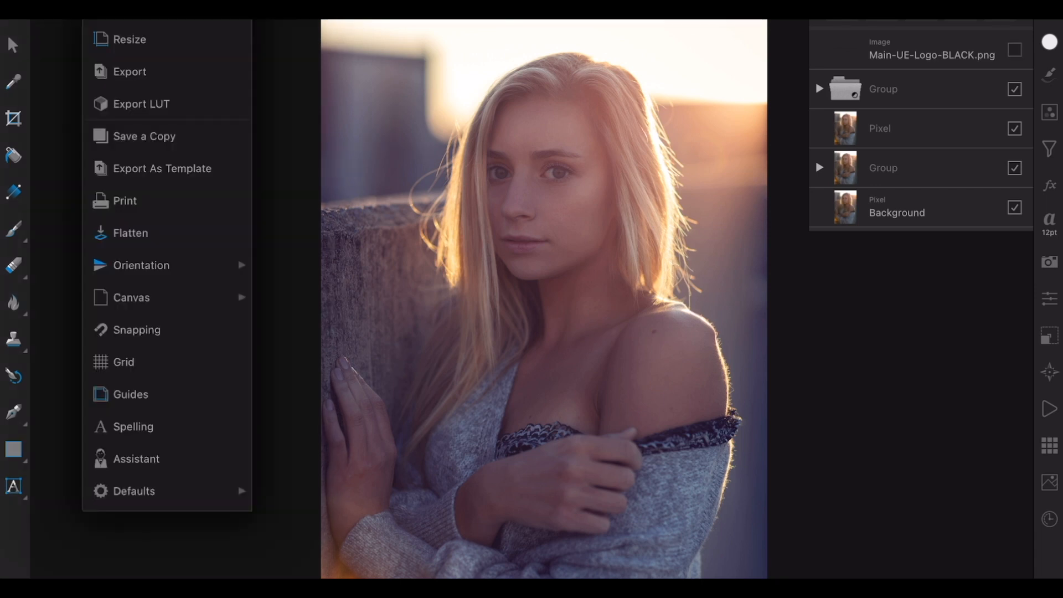
{"action": "left_click", "coordinate": [129, 71]}
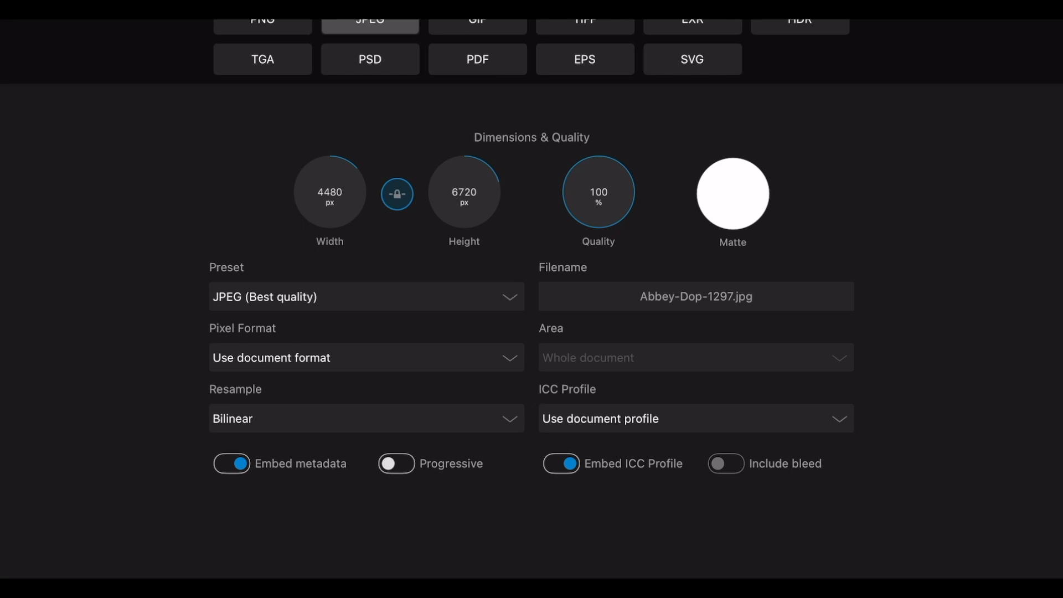
{"action": "left_click", "coordinate": [598, 192]}
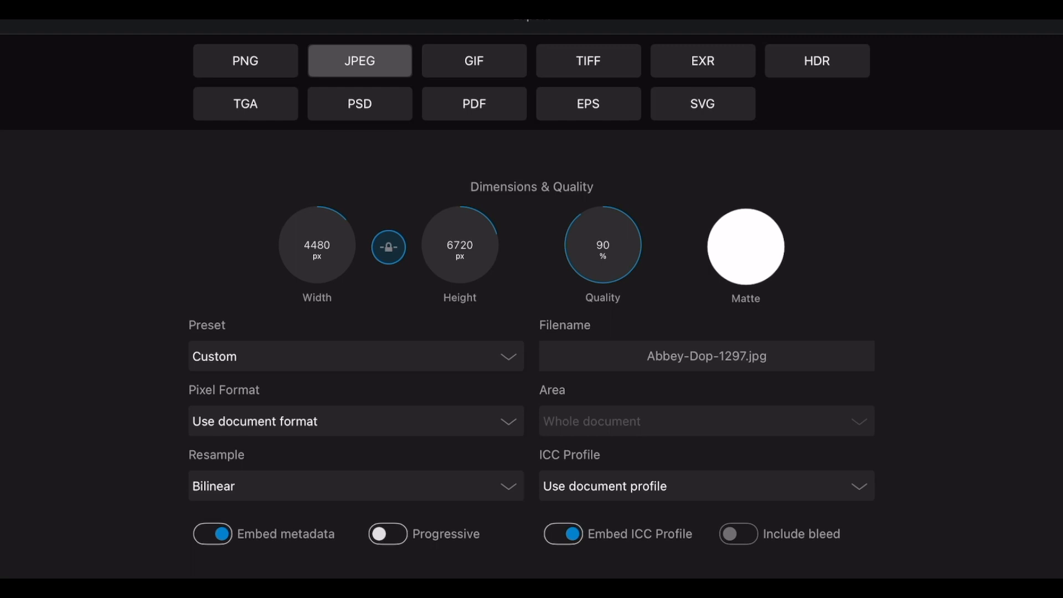
- Cancel the height edit and reset to JPEG (Best quality) at 100%, 4480 × 6720 px
{"action": "left_click", "coordinate": [601, 245]}
{"action": "type", "text": "5"}
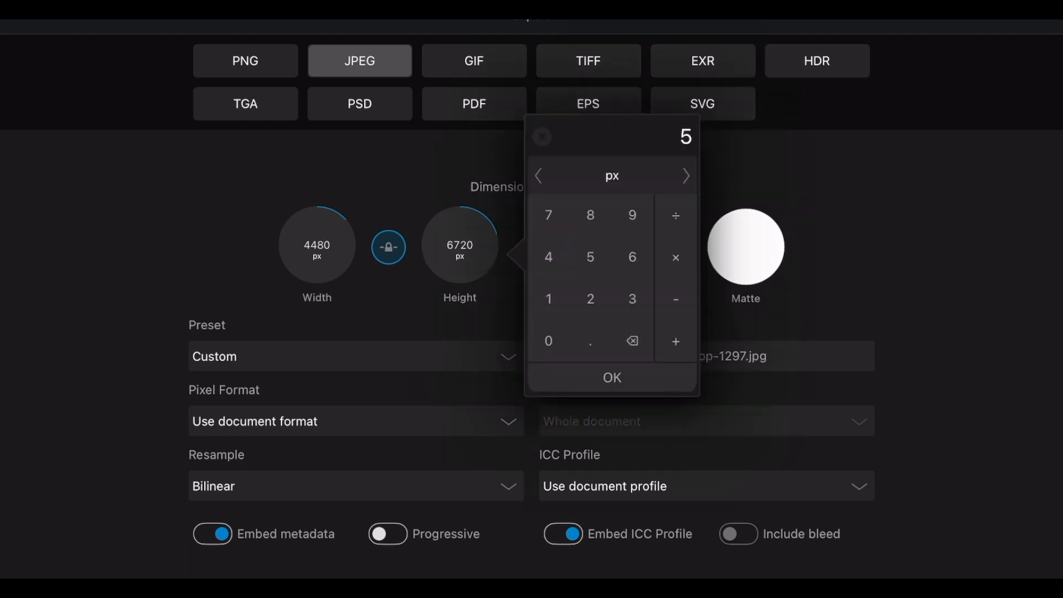
{"action": "left_click", "coordinate": [611, 378]}
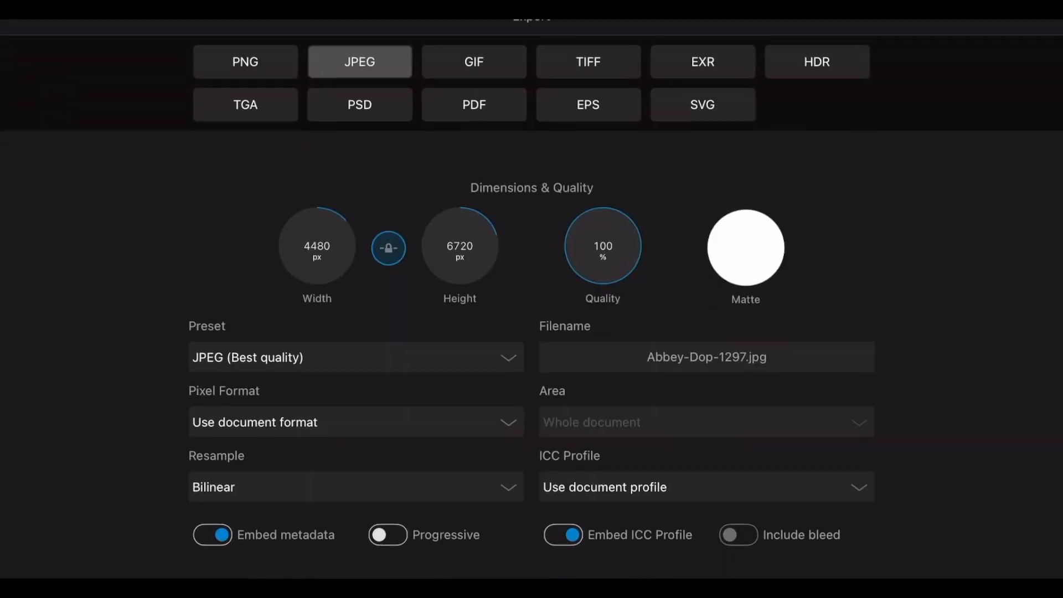
- Preview PDF, PSD, HDR, EPS and SVG options, then edit JPEG's 100% quality value
{"action": "left_click", "coordinate": [474, 104]}
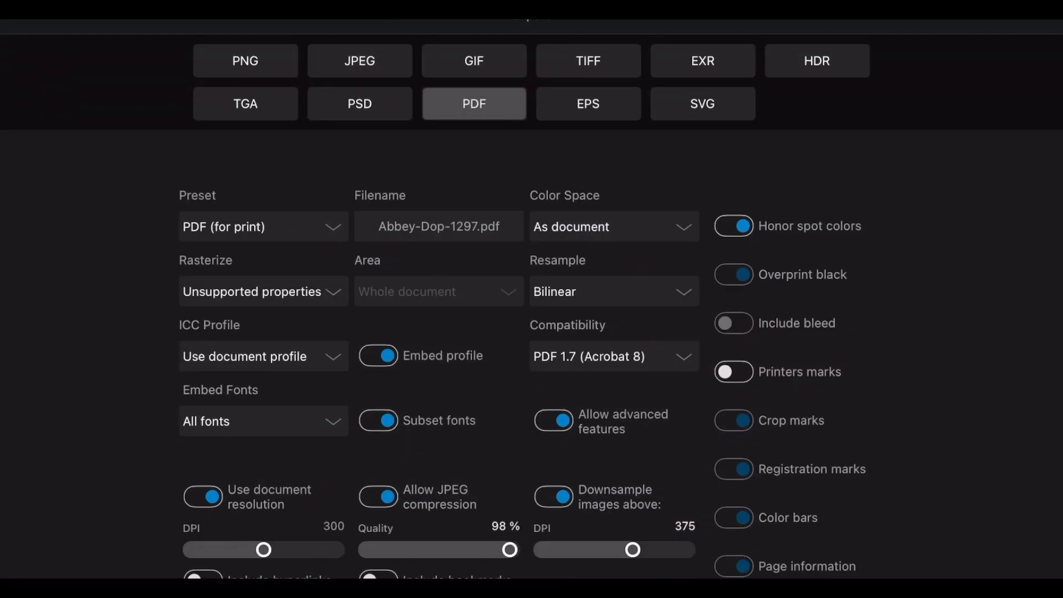
{"action": "left_click", "coordinate": [359, 103]}
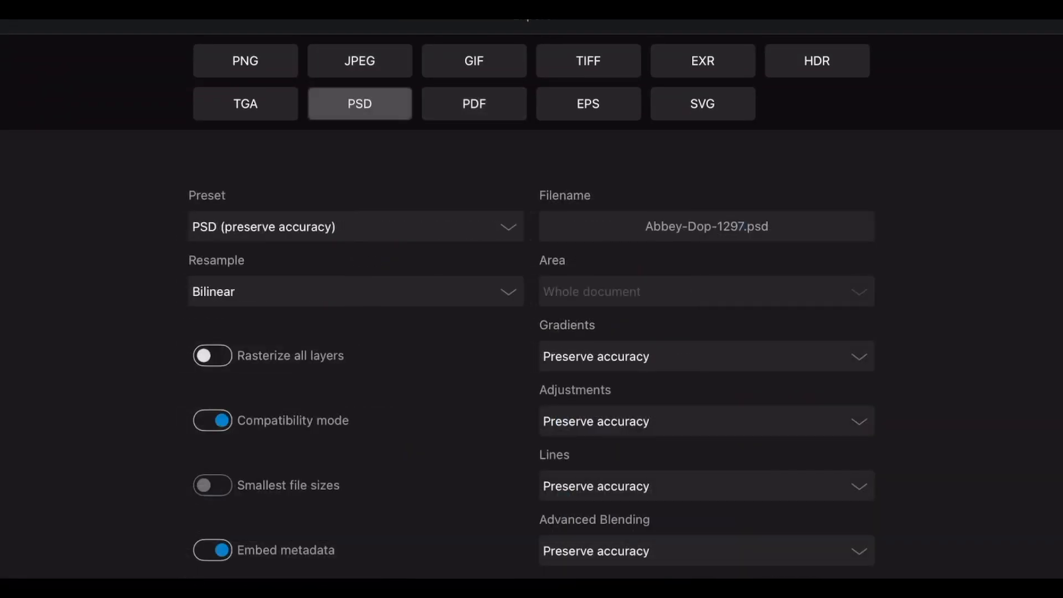
{"action": "left_click", "coordinate": [816, 60]}
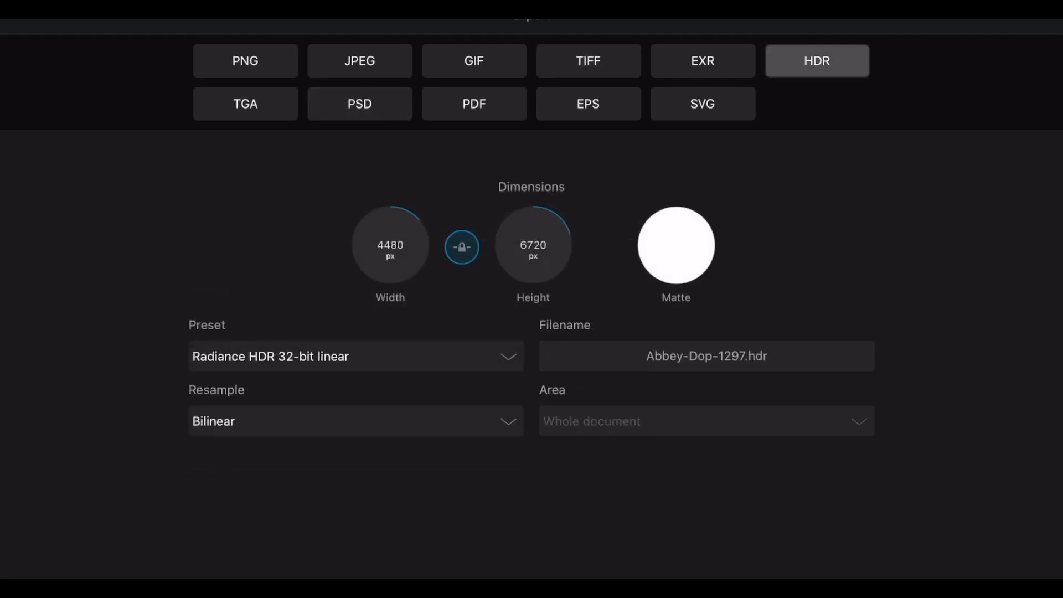
{"action": "left_click", "coordinate": [589, 104]}
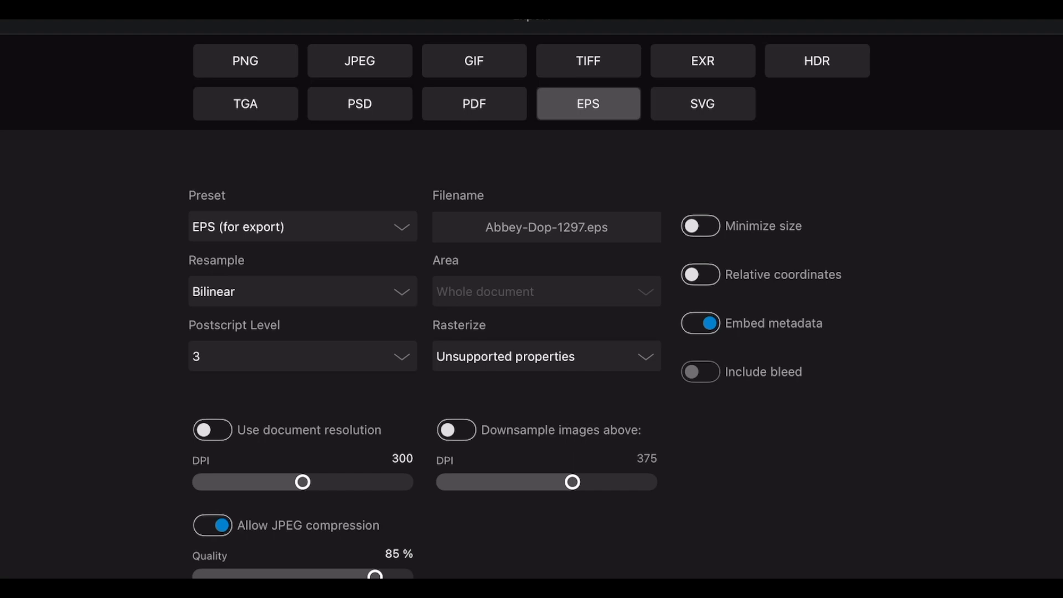
{"action": "left_click", "coordinate": [703, 103]}
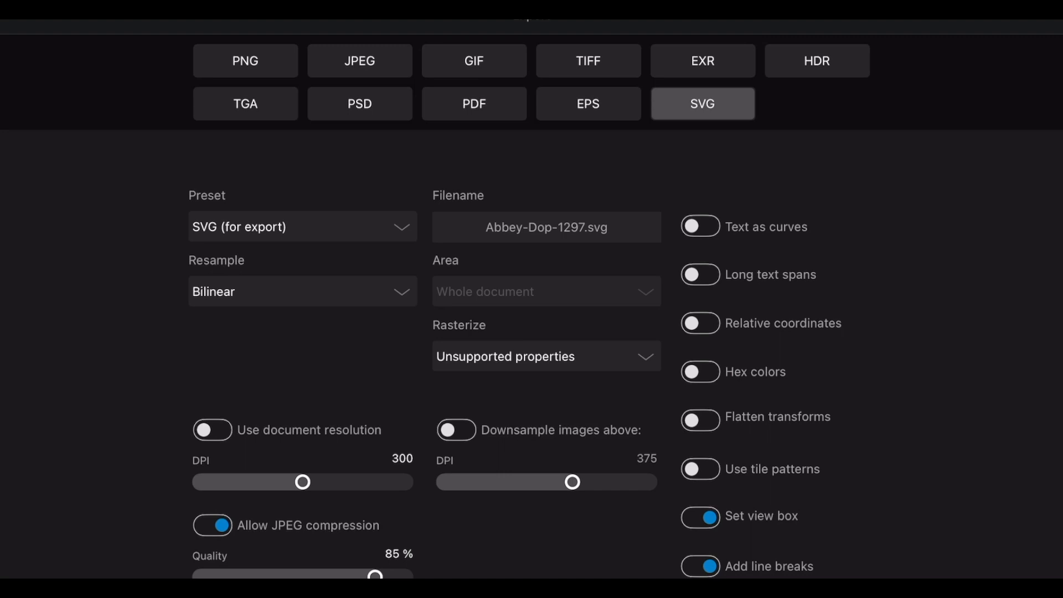
{"action": "left_click", "coordinate": [360, 61]}
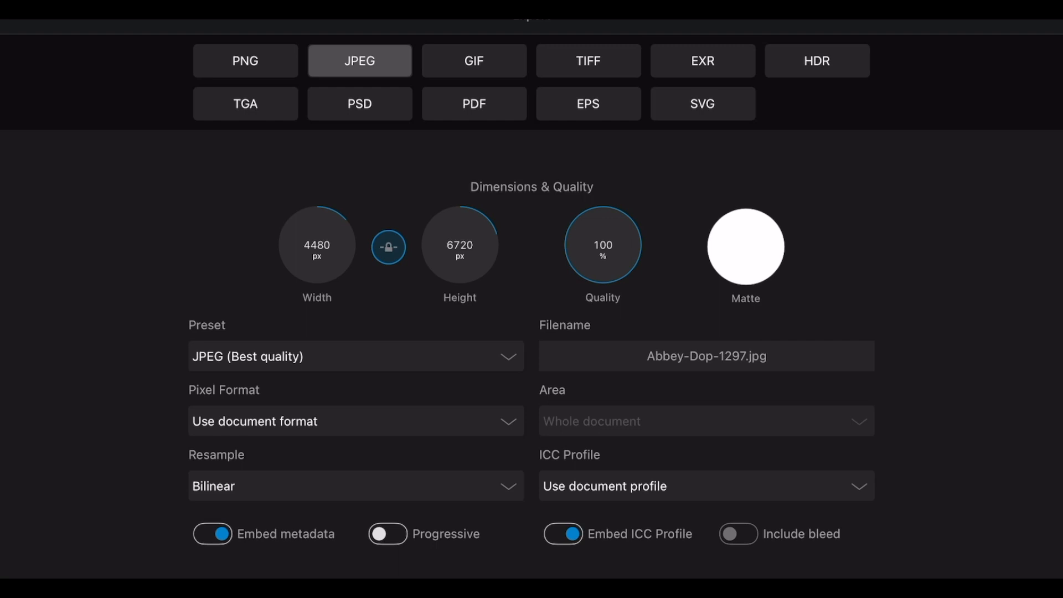
{"action": "left_click", "coordinate": [602, 245]}
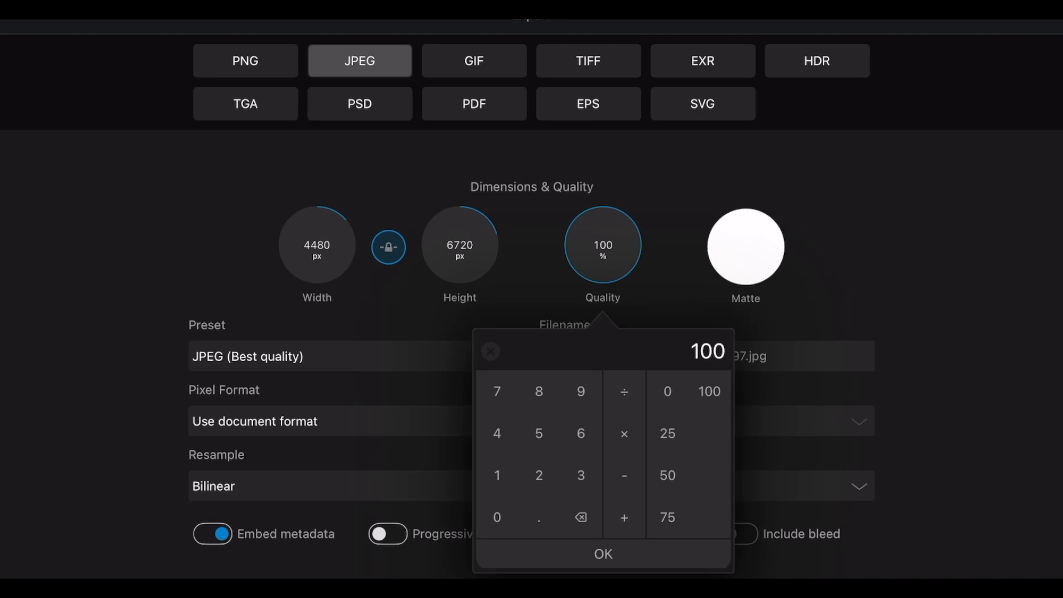